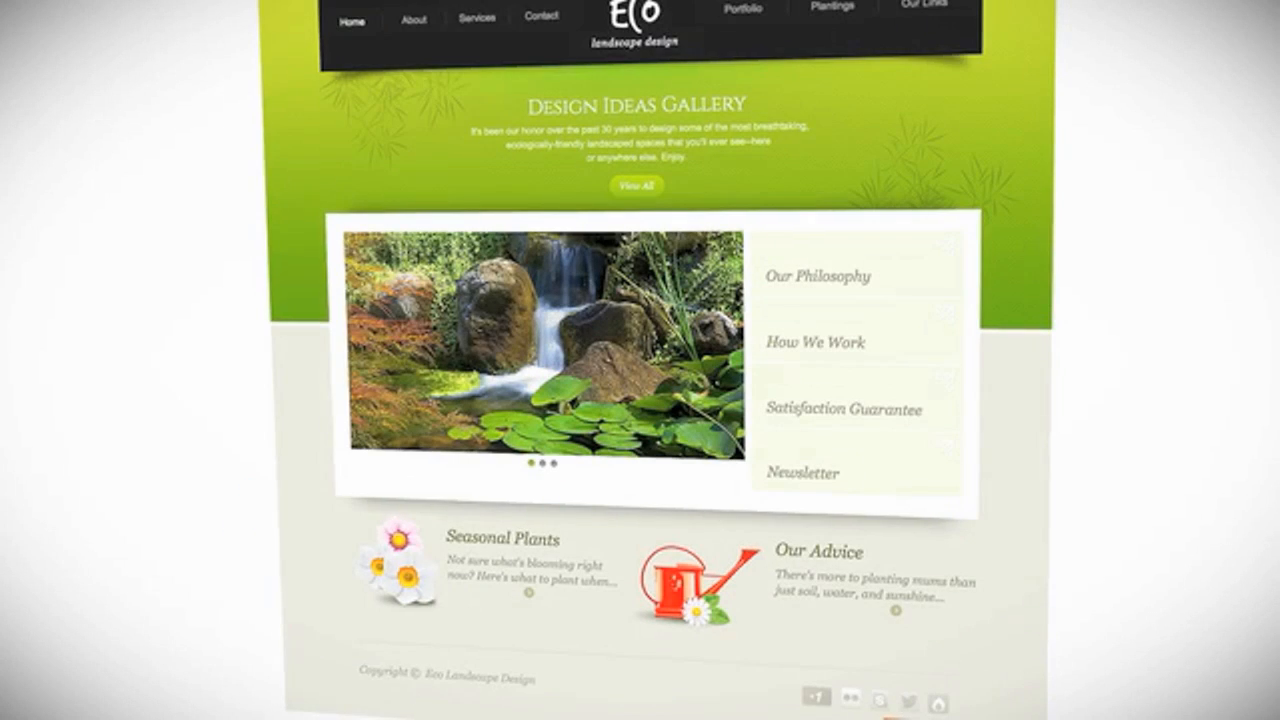
Load the Eco landscape design site into the Website Builder editor
{"action": "left_click", "coordinate": [408, 18]}
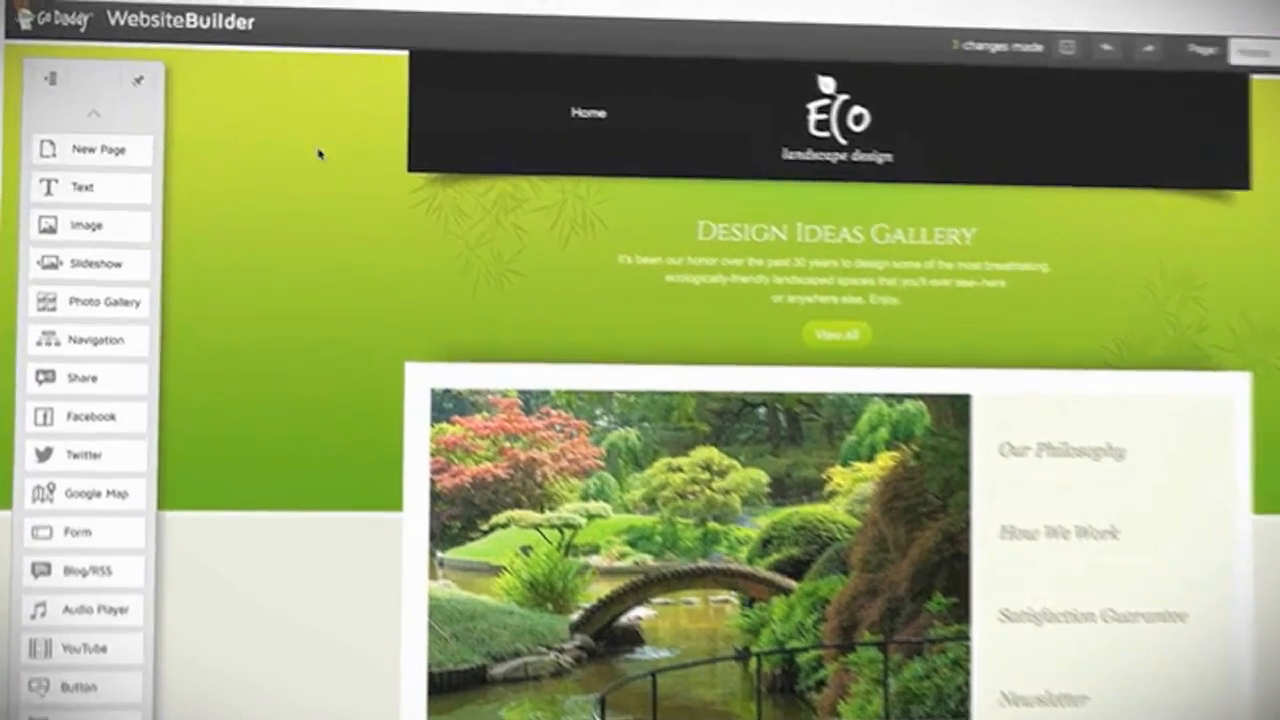
Add a new page named 'About Our Company', giving the site Home and About Our Company
{"action": "left_click", "coordinate": [92, 148]}
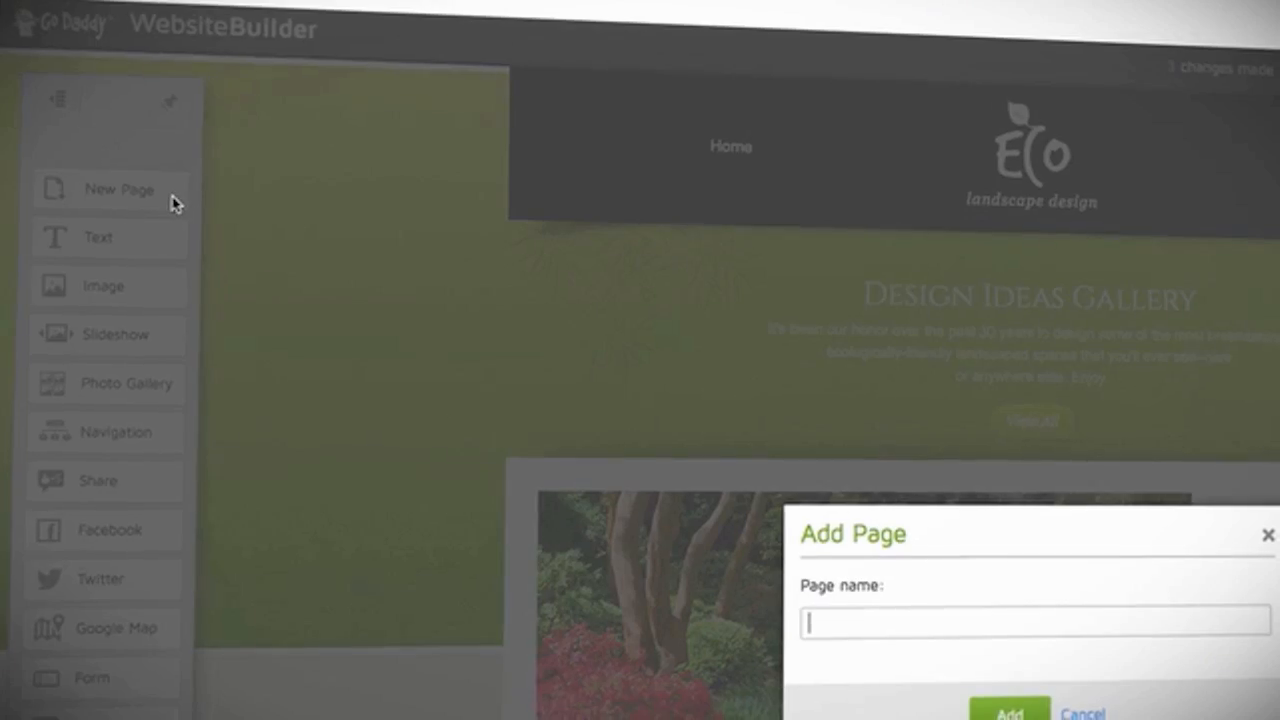
{"action": "type", "text": "About Our Com"}
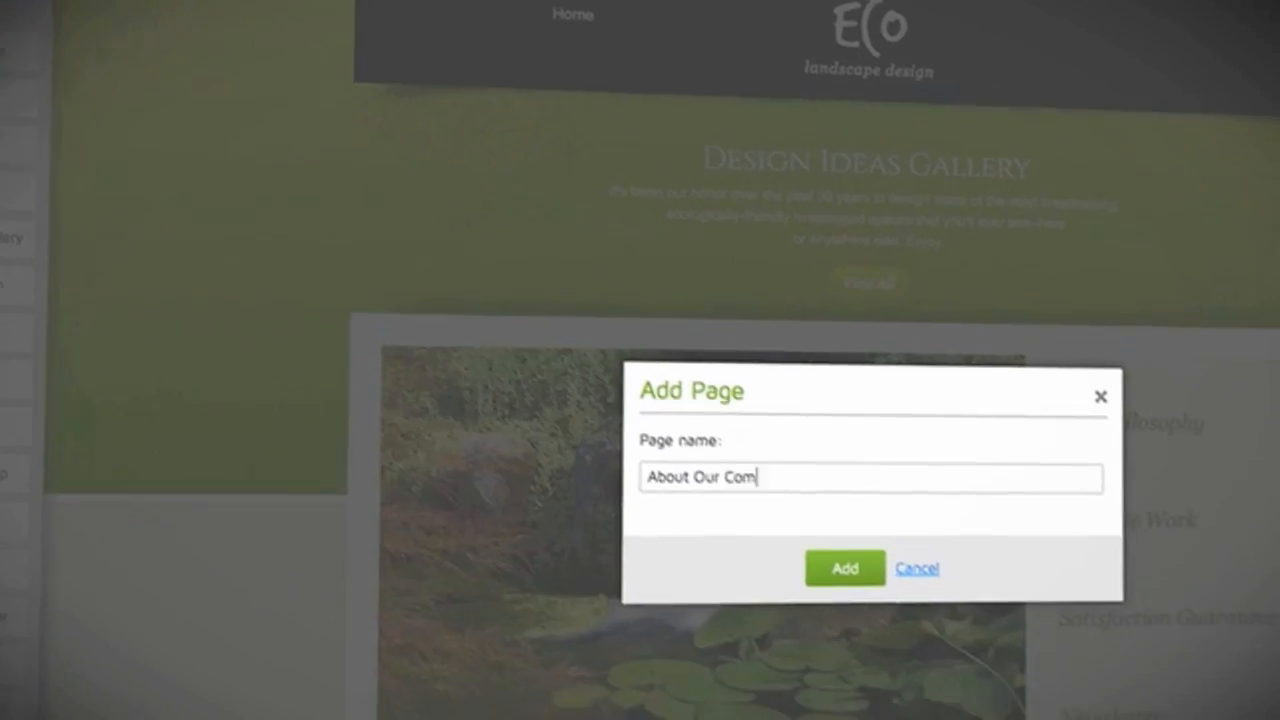
{"action": "type", "text": "pany"}
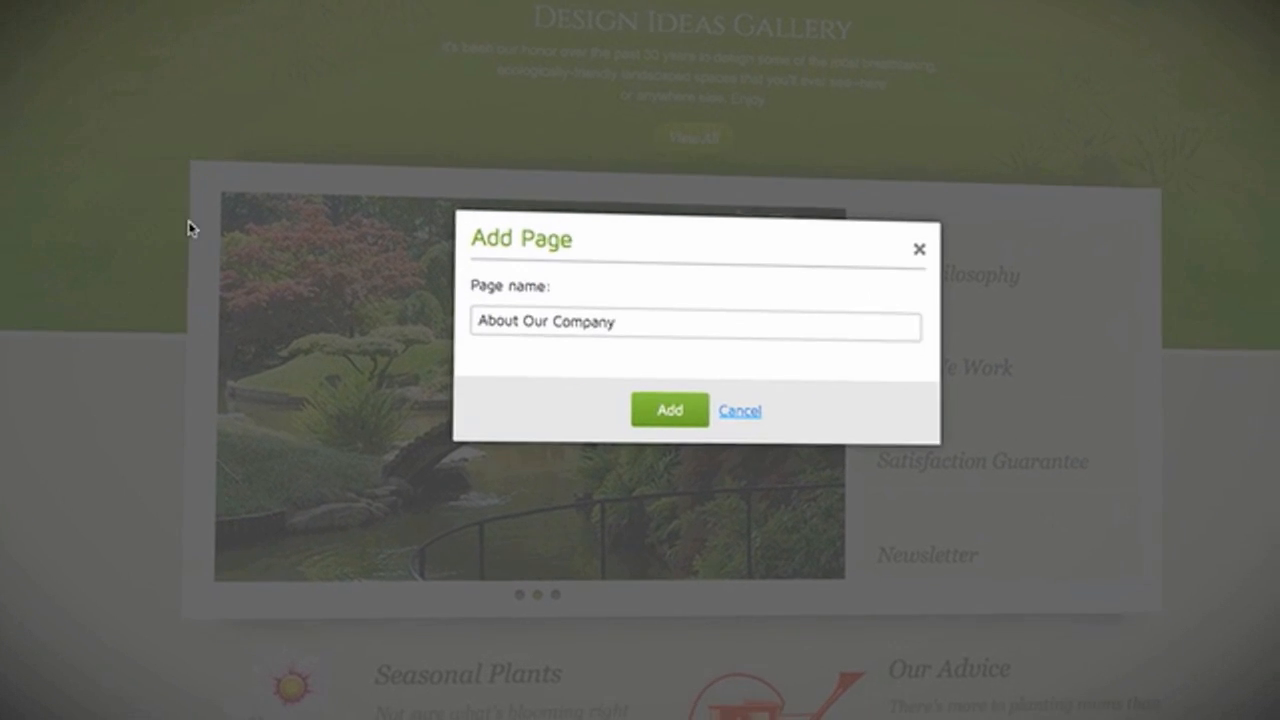
{"action": "left_click", "coordinate": [668, 410]}
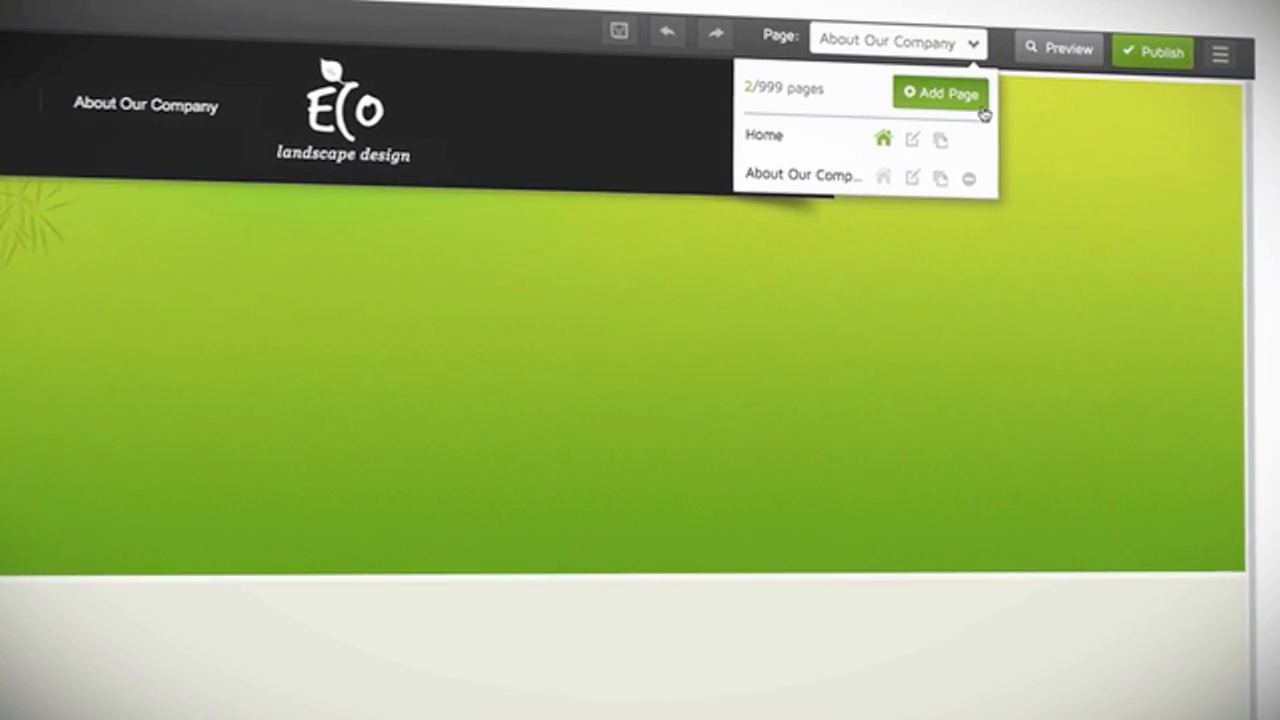
Add a third page named 'Services' from the Page dropdown
{"action": "left_click", "coordinate": [940, 94]}
{"action": "type", "text": "Services"}
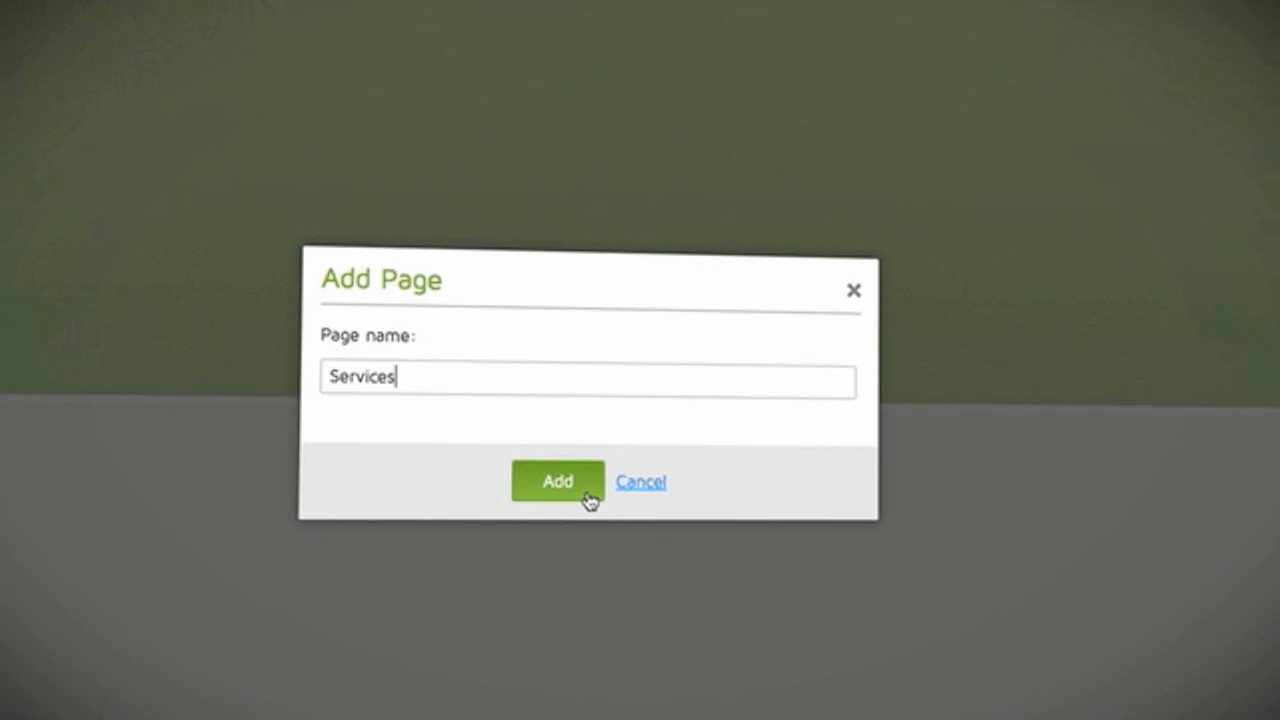
{"action": "left_click", "coordinate": [556, 480]}
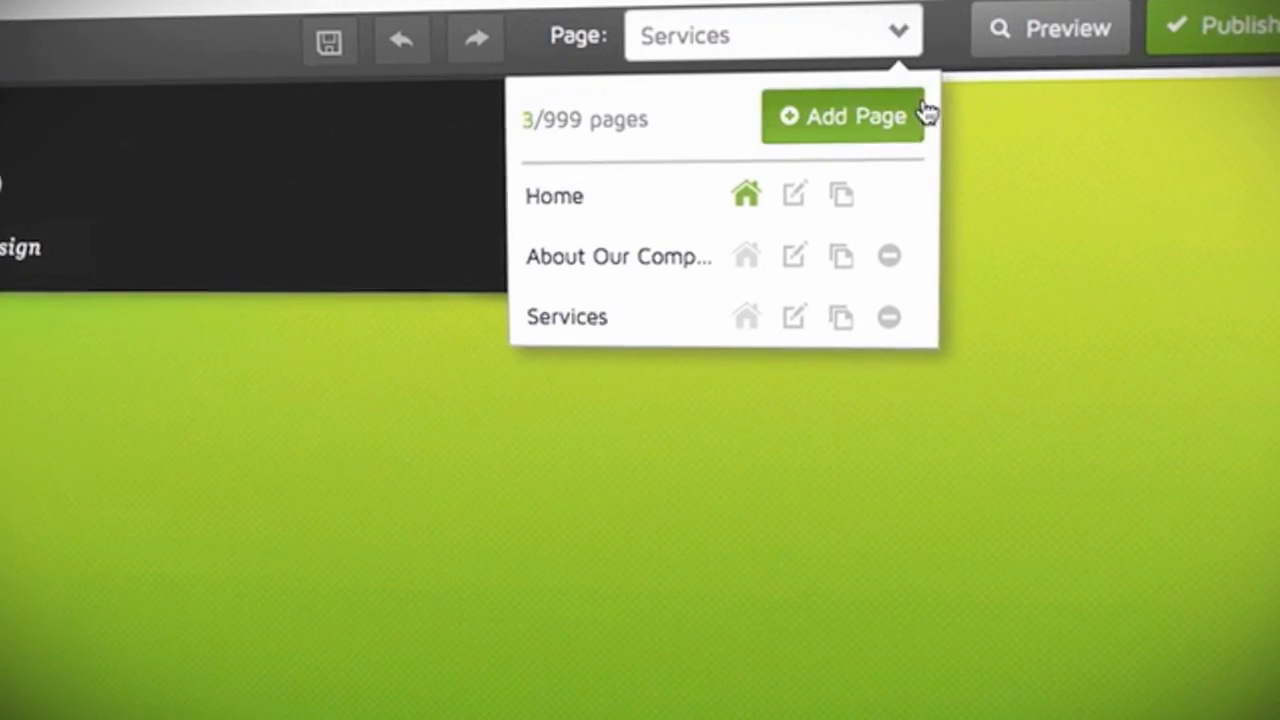
{"action": "mouse_move", "coordinate": [838, 320]}
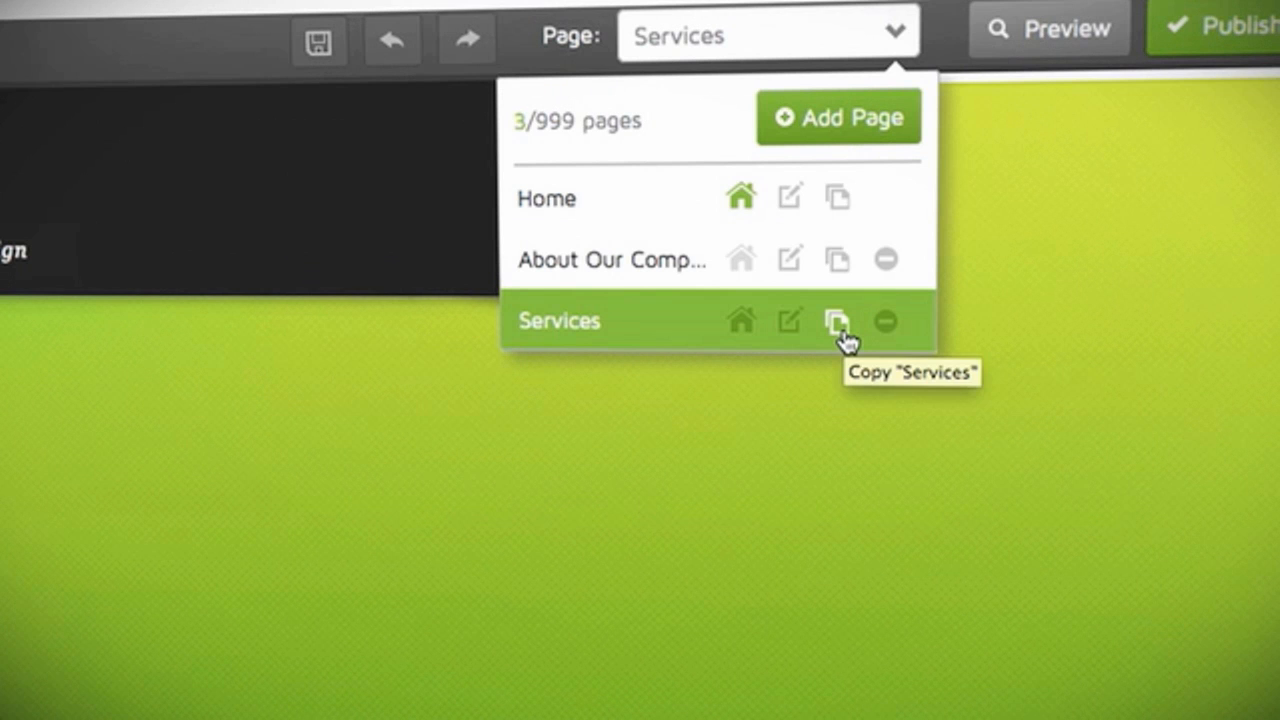
Duplicate the Services page as a fourth page named 'Plantings'
{"action": "left_click", "coordinate": [836, 320]}
{"action": "type", "text": "Plantings"}
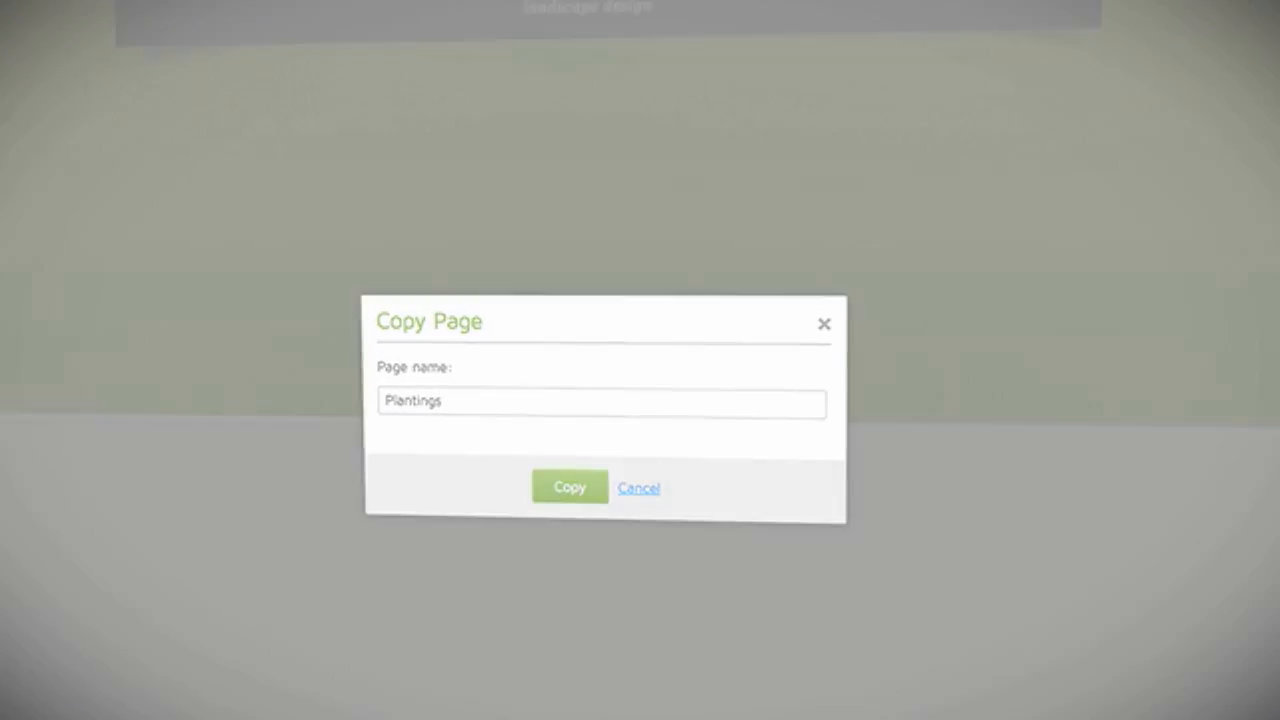
{"action": "left_click", "coordinate": [568, 488]}
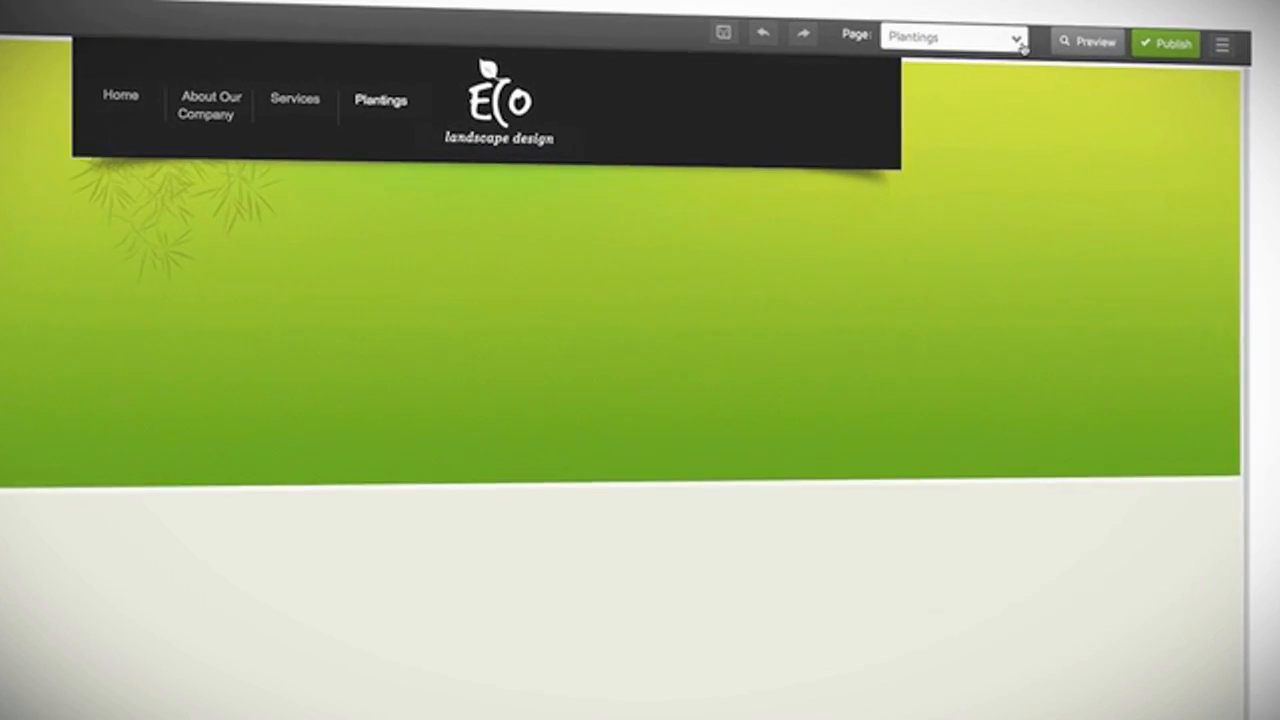
Rename About Our Company to 'About Us', title 'About Eco Landscape', add a search description, and save
{"action": "left_click", "coordinate": [1016, 36]}
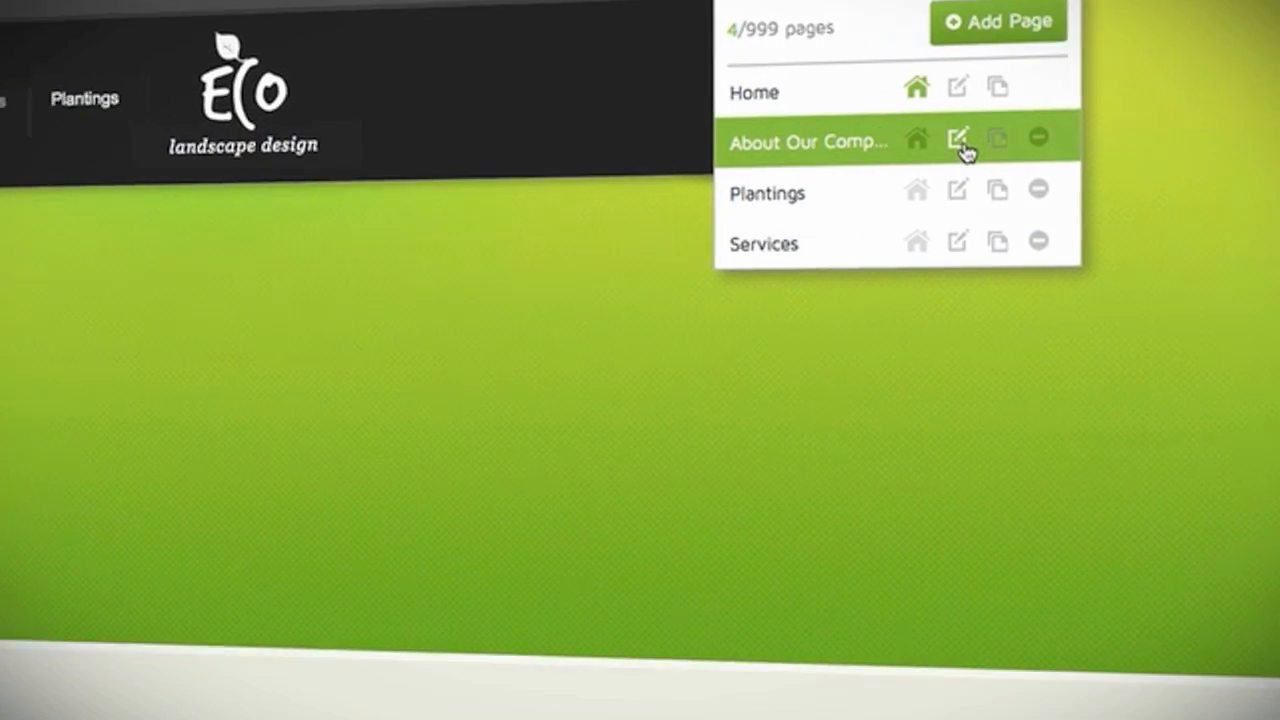
{"action": "left_click", "coordinate": [956, 138]}
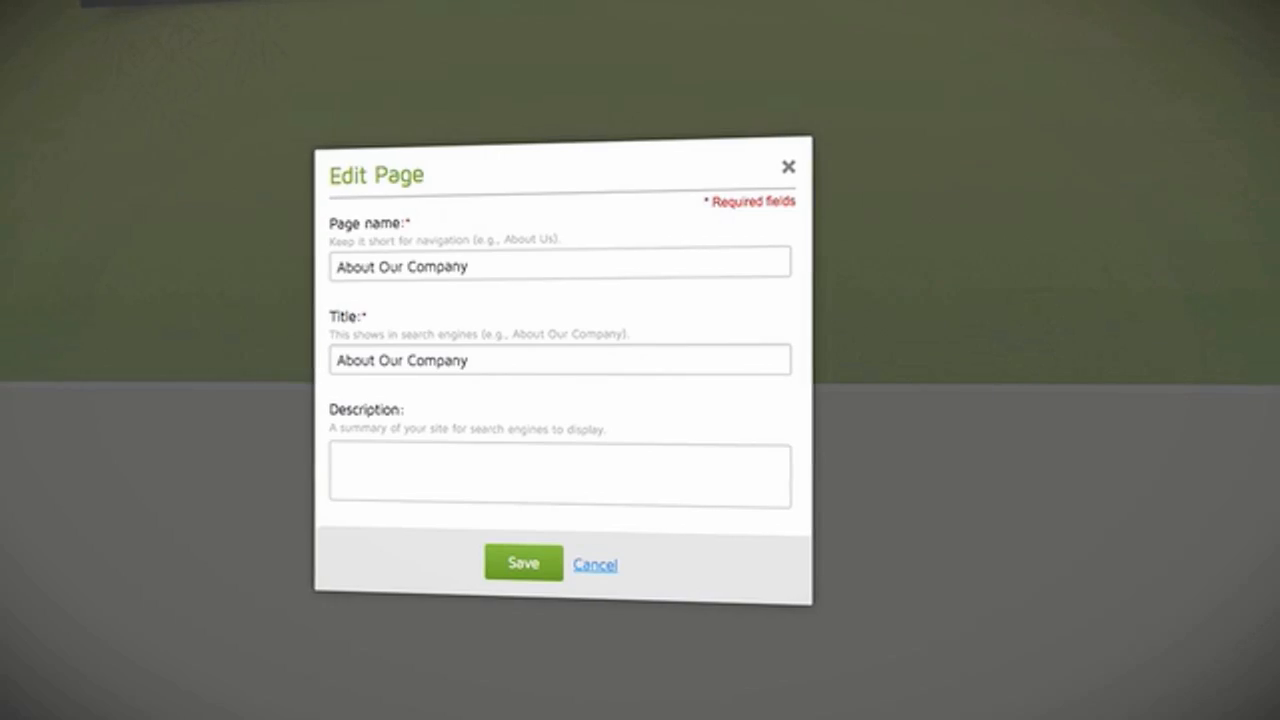
{"action": "triple_click", "coordinate": [560, 266]}
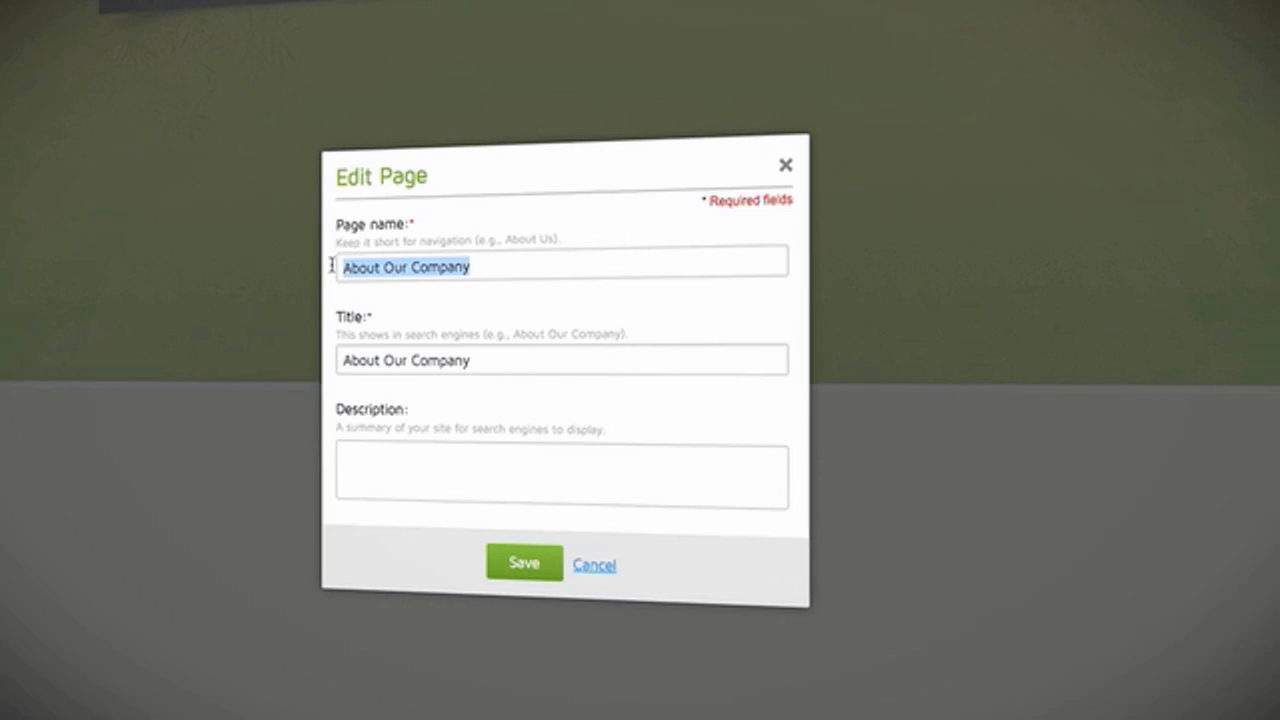
{"action": "type", "text": "About Us"}
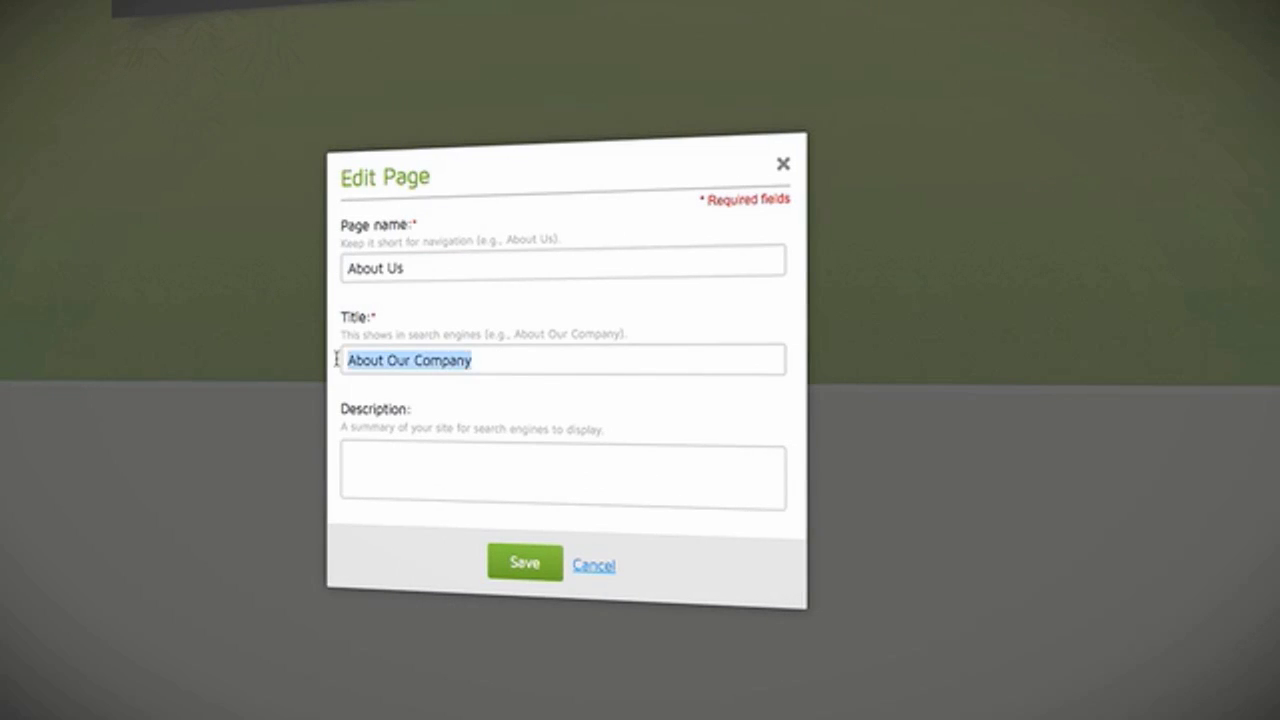
{"action": "type", "text": "About Eco Lan"}
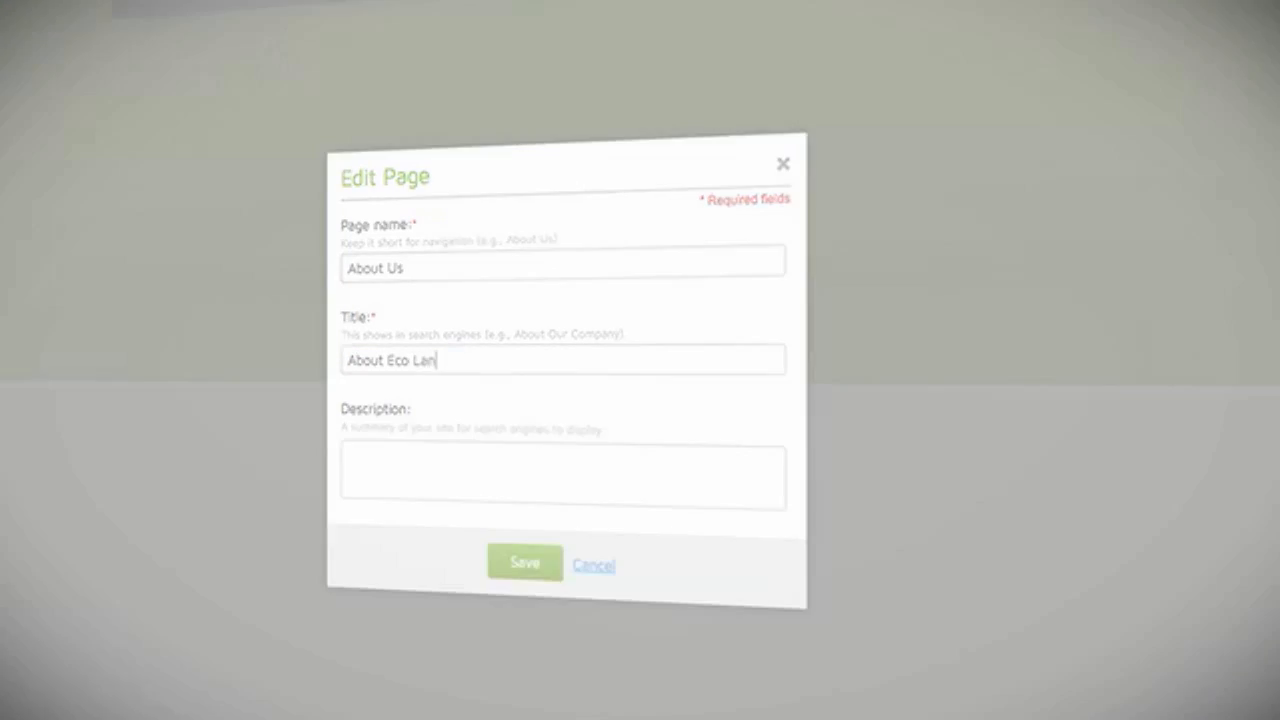
{"action": "left_click", "coordinate": [524, 562]}
{"action": "type", "text": "A full service landscape company that believes in eco friendly and responsible landscape practices."}
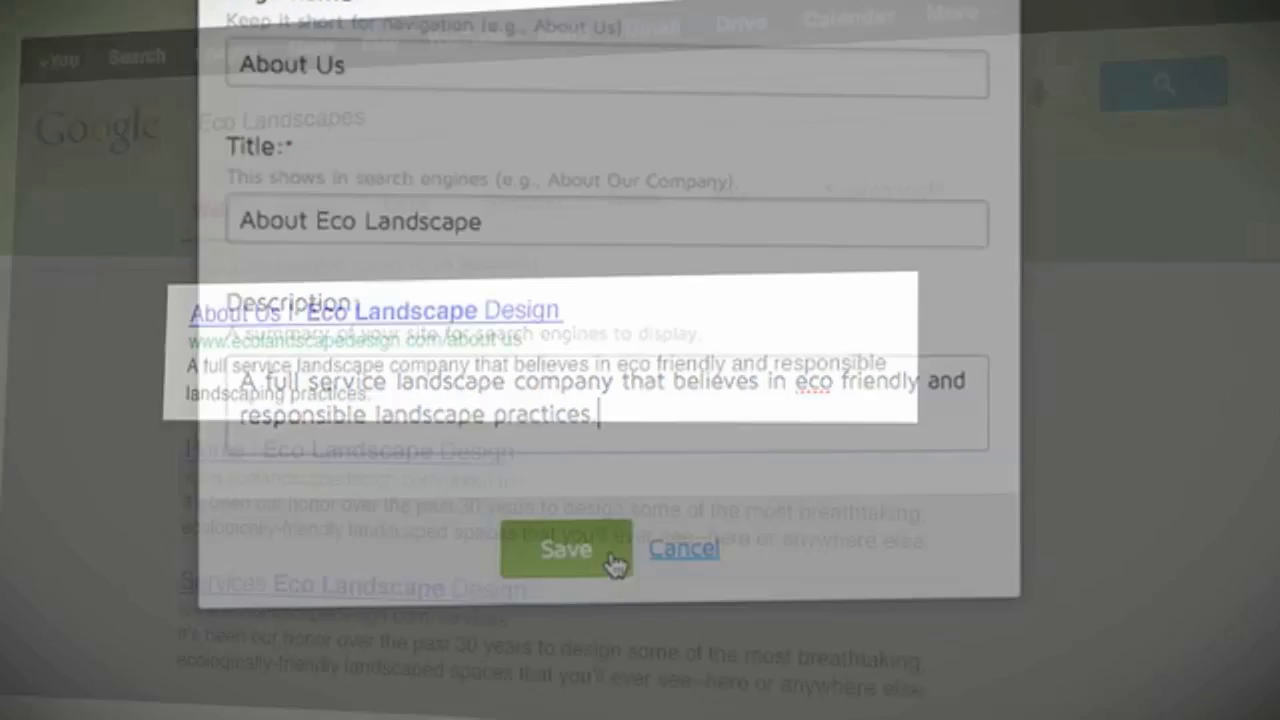
{"action": "left_click", "coordinate": [566, 548]}
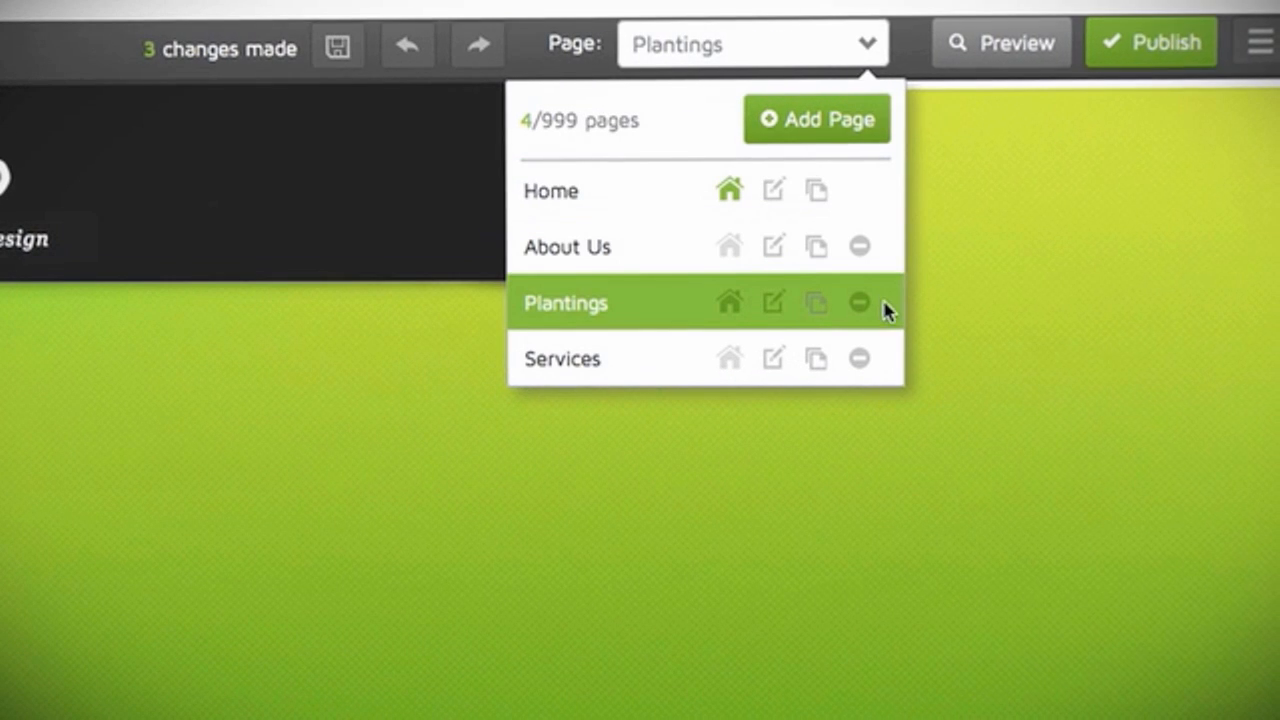
{"action": "mouse_move", "coordinate": [856, 302]}
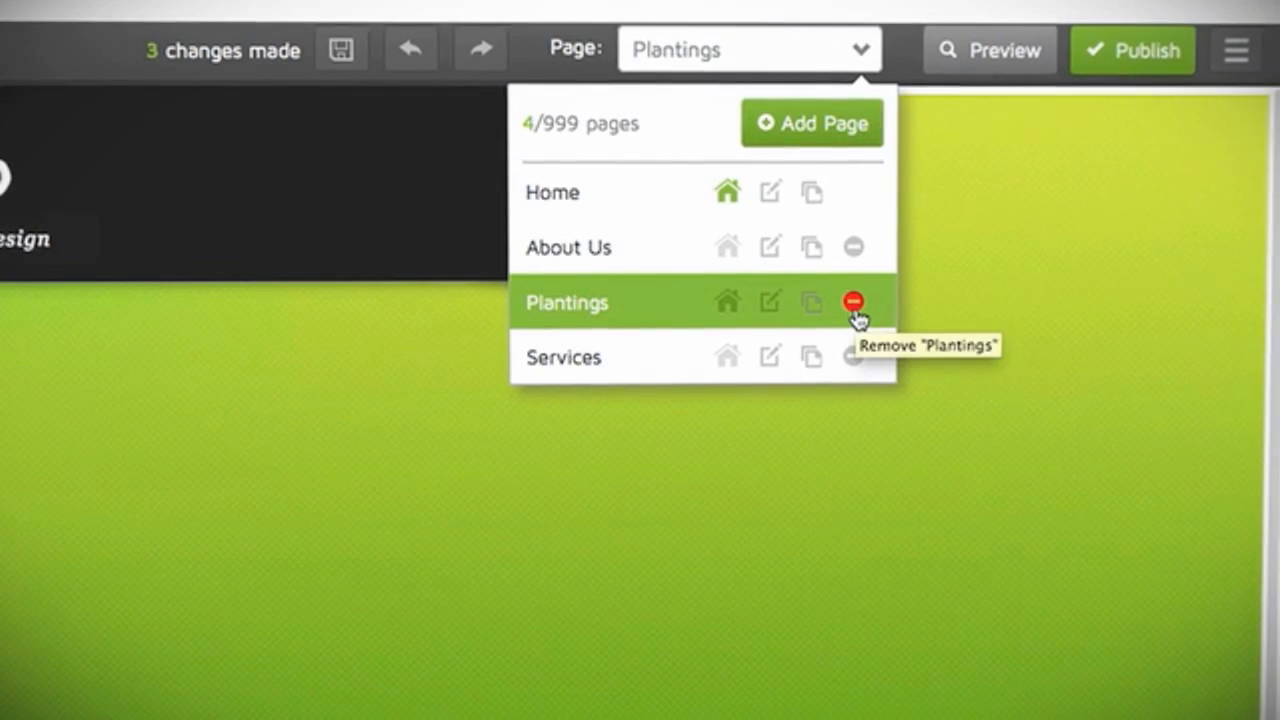
Remove the Plantings page so its cannot-be-undone delete confirmation appears
{"action": "left_click", "coordinate": [852, 300]}
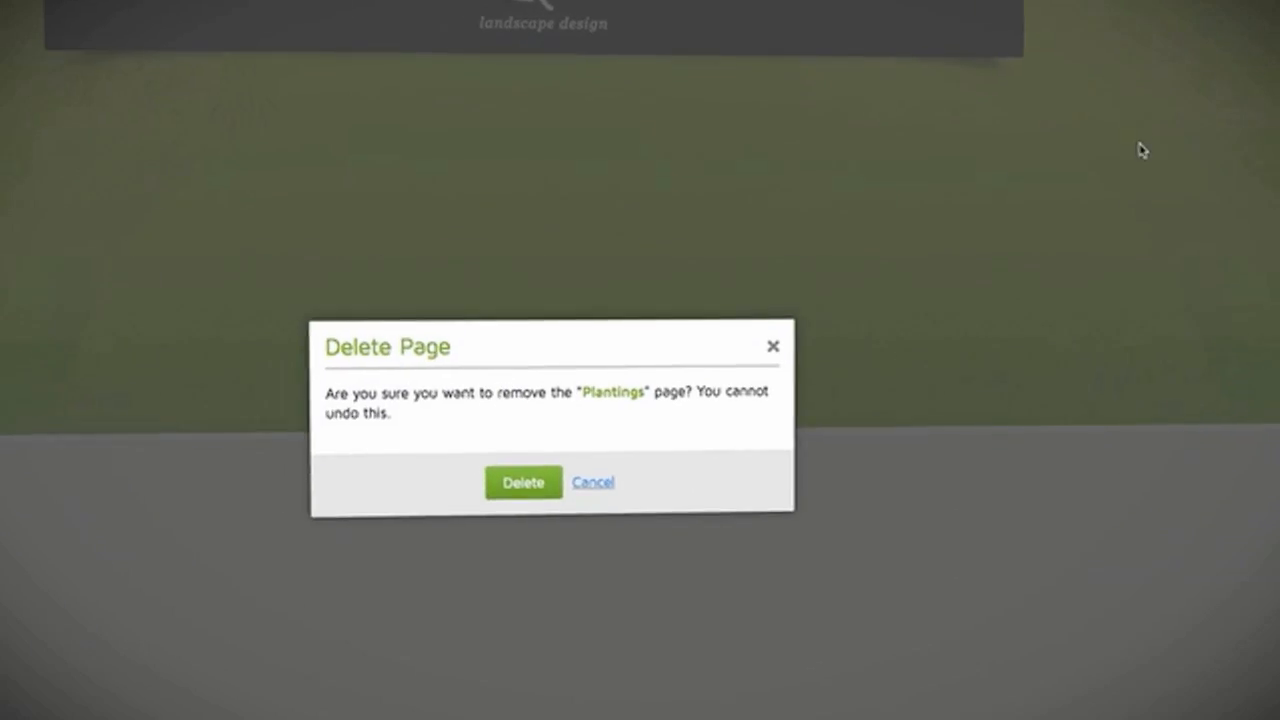